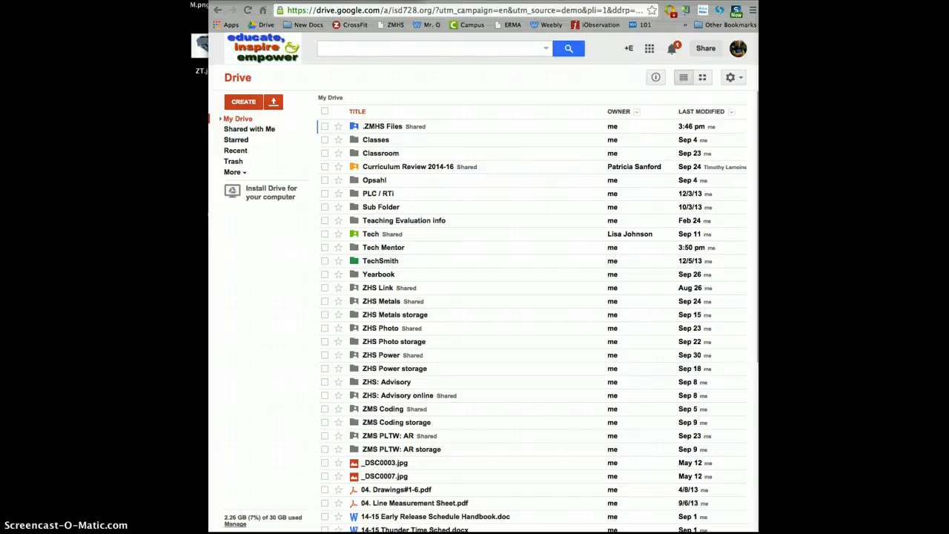
{"action": "mouse_move", "coordinate": [261, 144]}
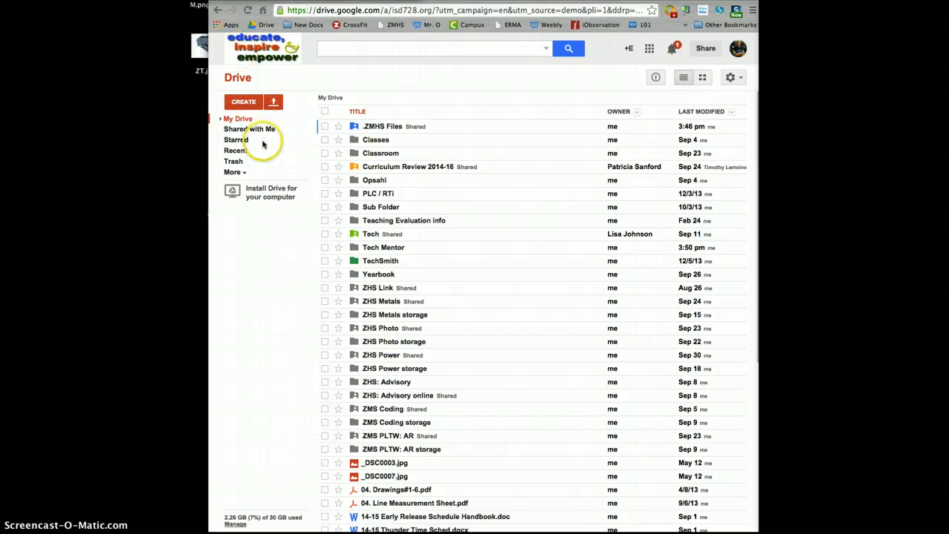
{"action": "mouse_move", "coordinate": [400, 145]}
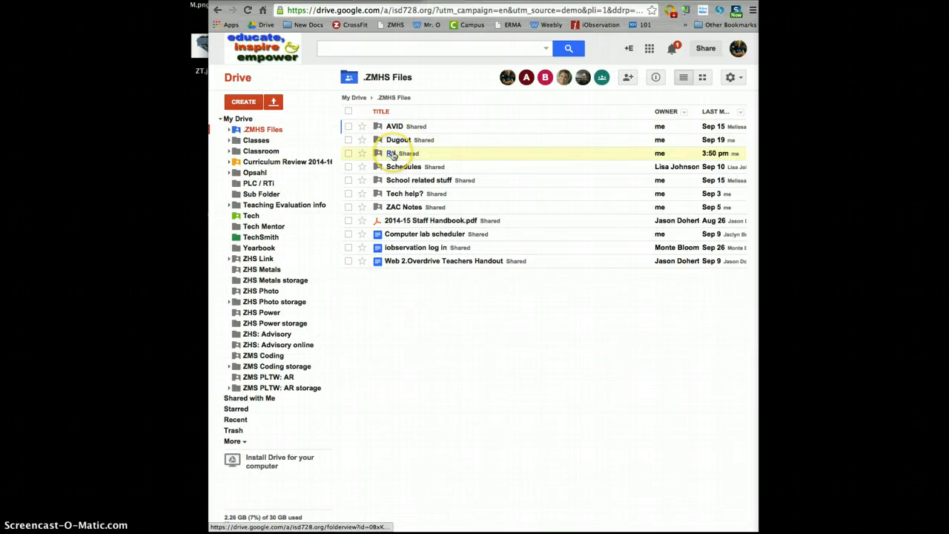
Open the RtI folder inside .ZMHS Files in My Drive.
{"action": "double_click", "coordinate": [393, 153]}
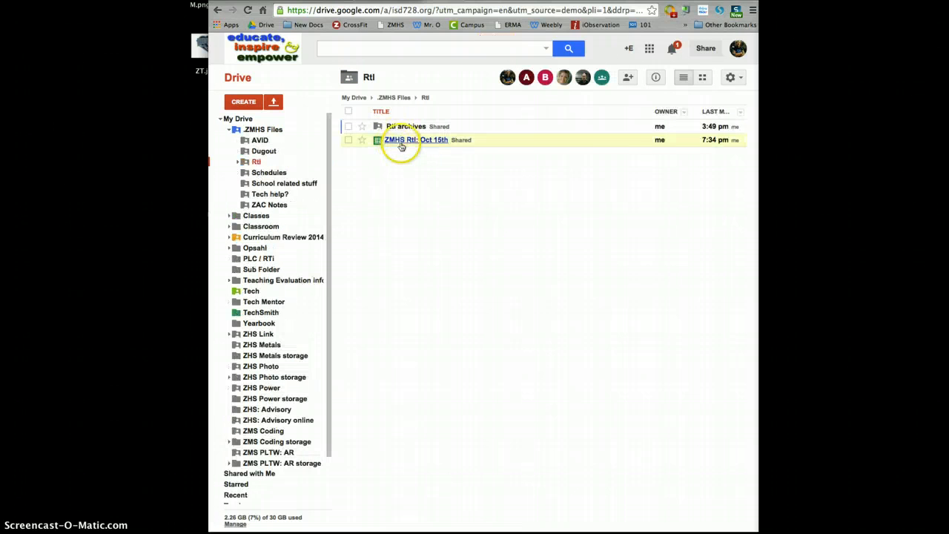
{"action": "mouse_move", "coordinate": [400, 140]}
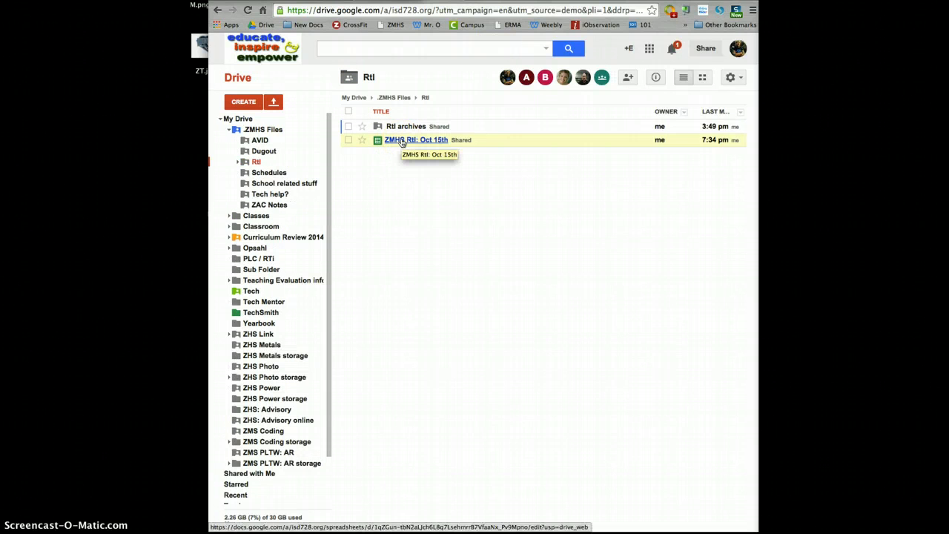
{"action": "left_click", "coordinate": [416, 140]}
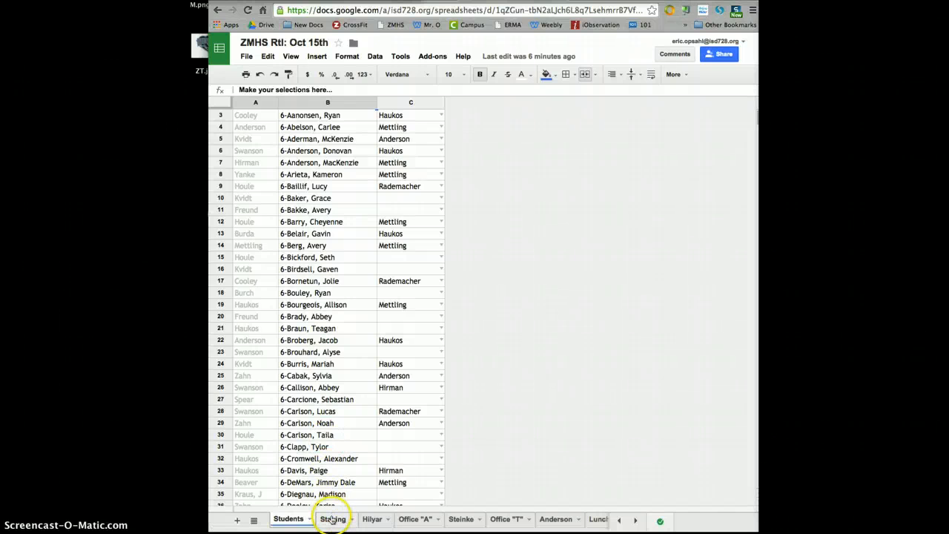
{"action": "left_click", "coordinate": [332, 519]}
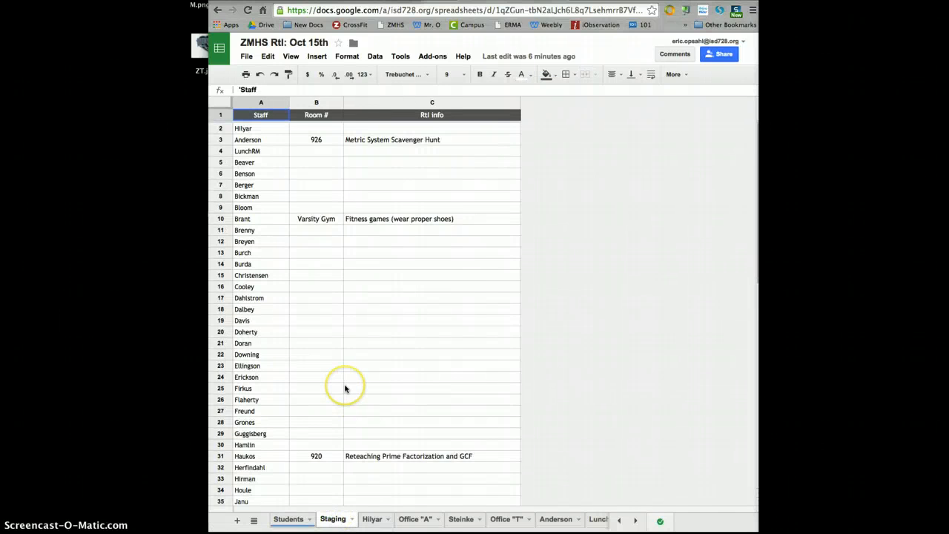
{"action": "scroll", "scroll_direction": "down", "scroll_amount": 3}
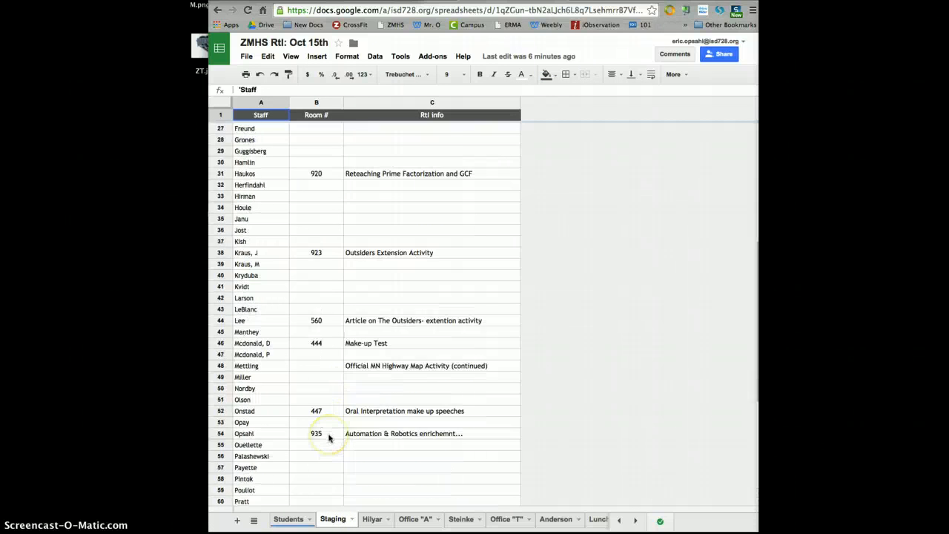
{"action": "left_click", "coordinate": [316, 432]}
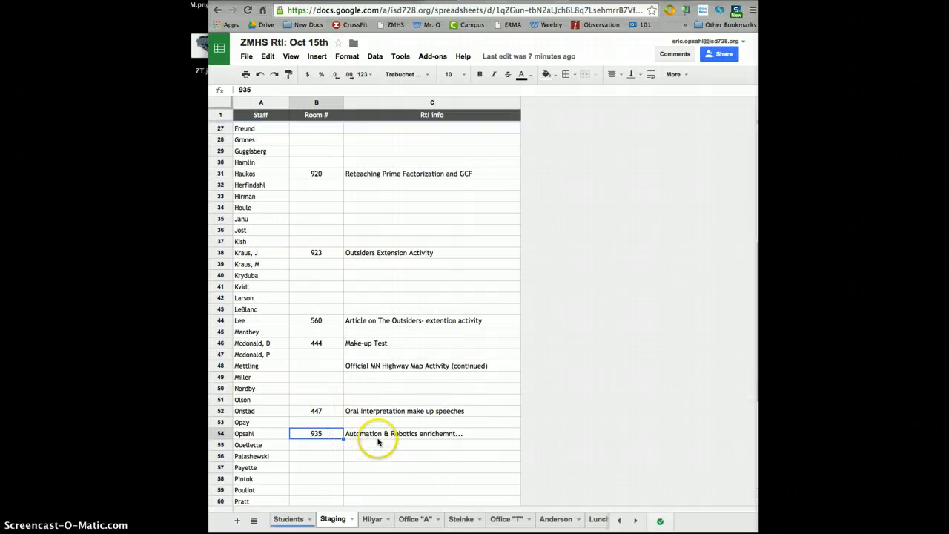
{"action": "left_click", "coordinate": [404, 433]}
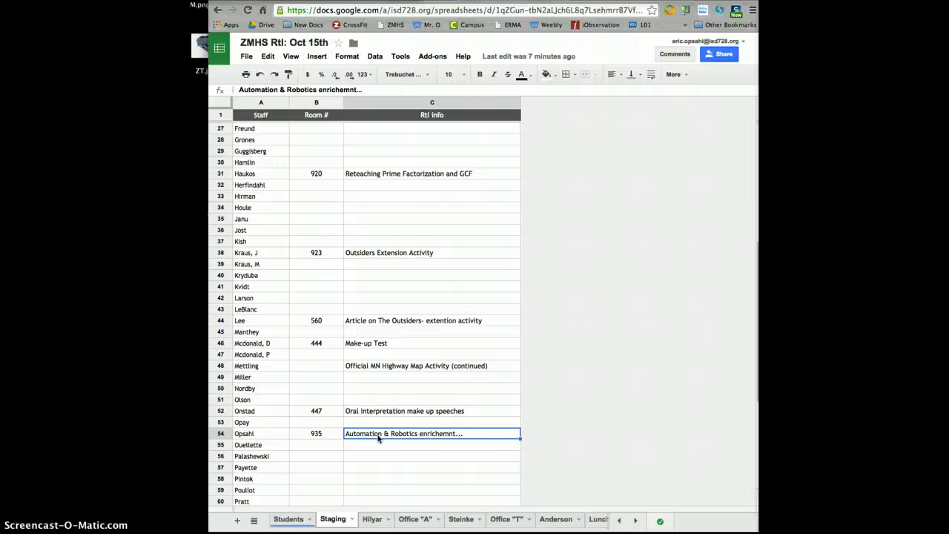
{"action": "mouse_move", "coordinate": [287, 452]}
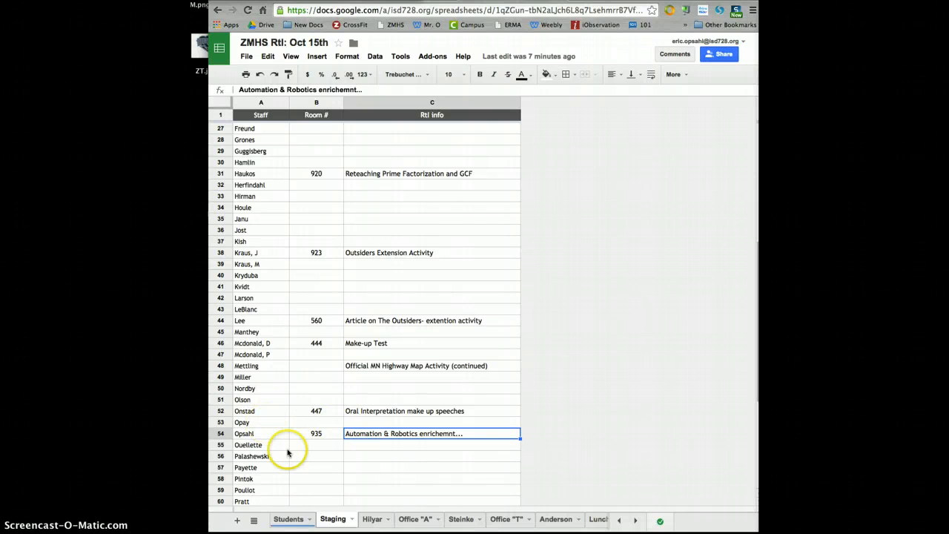
{"action": "mouse_move", "coordinate": [267, 437]}
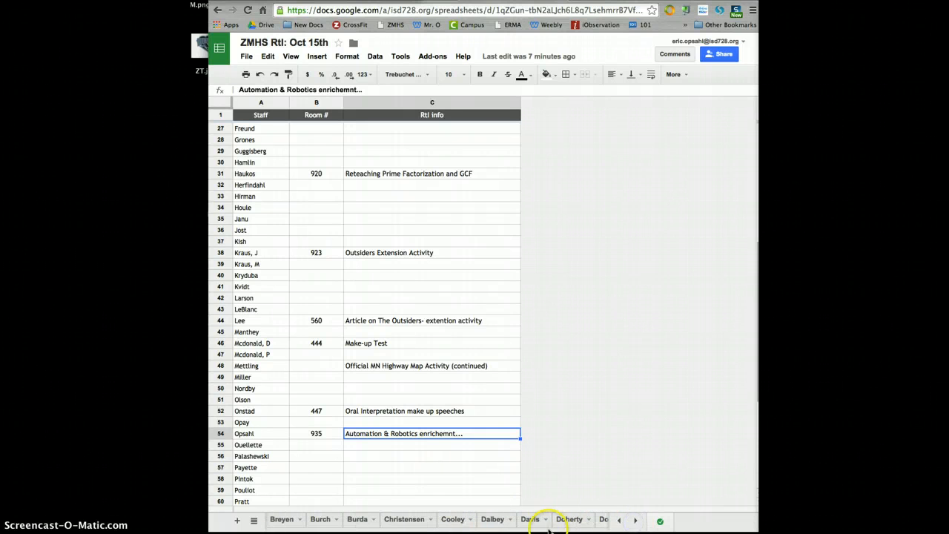
Check the Dalbey and Doherty teacher tabs, whose room and info come from Staging.
{"action": "left_click", "coordinate": [492, 519]}
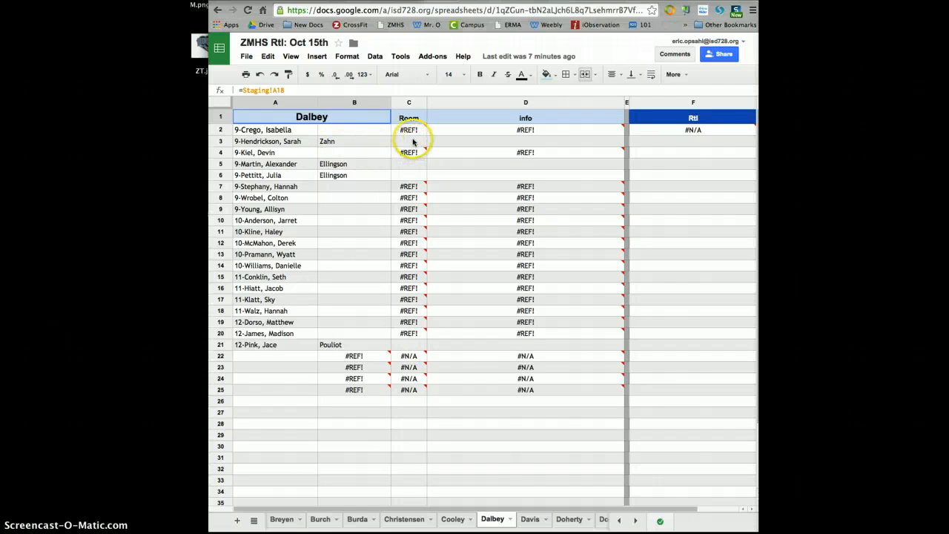
{"action": "mouse_move", "coordinate": [464, 141]}
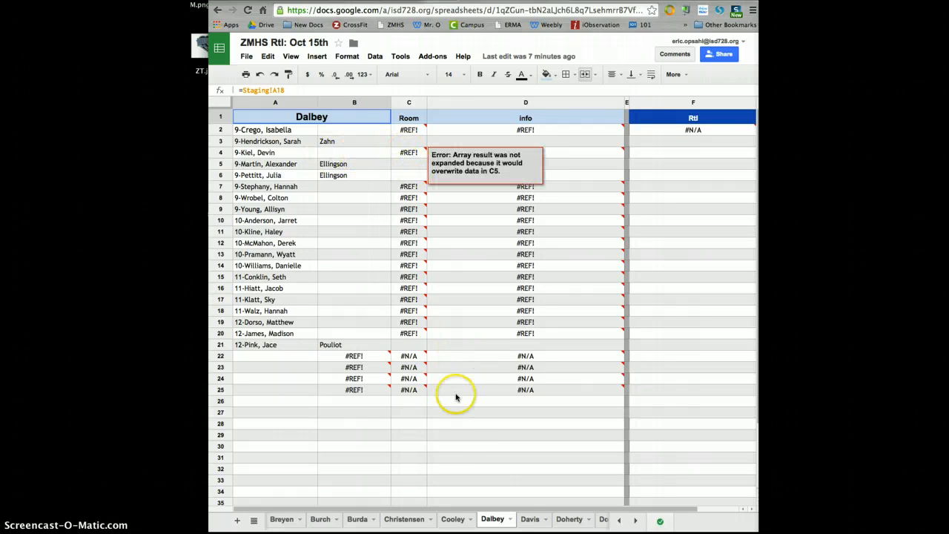
{"action": "left_click", "coordinate": [569, 518]}
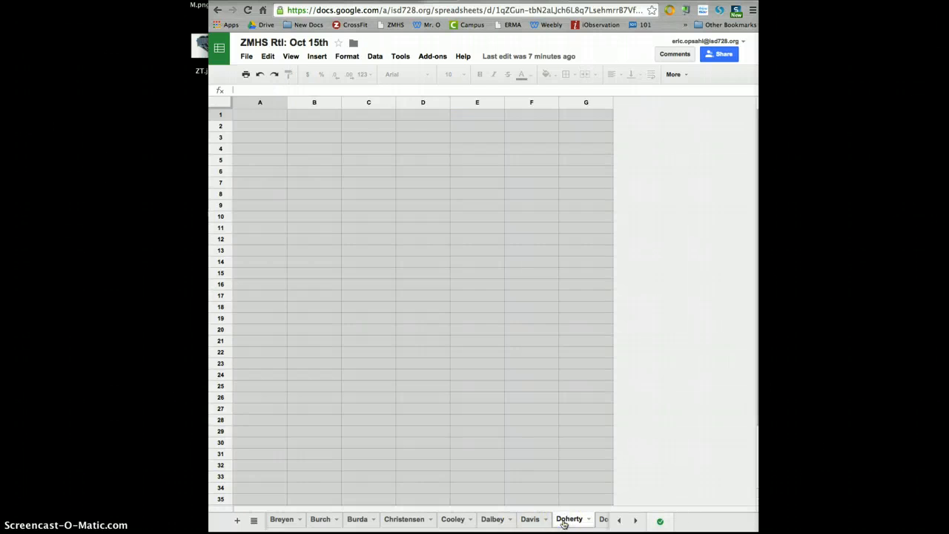
{"action": "left_click", "coordinate": [570, 518]}
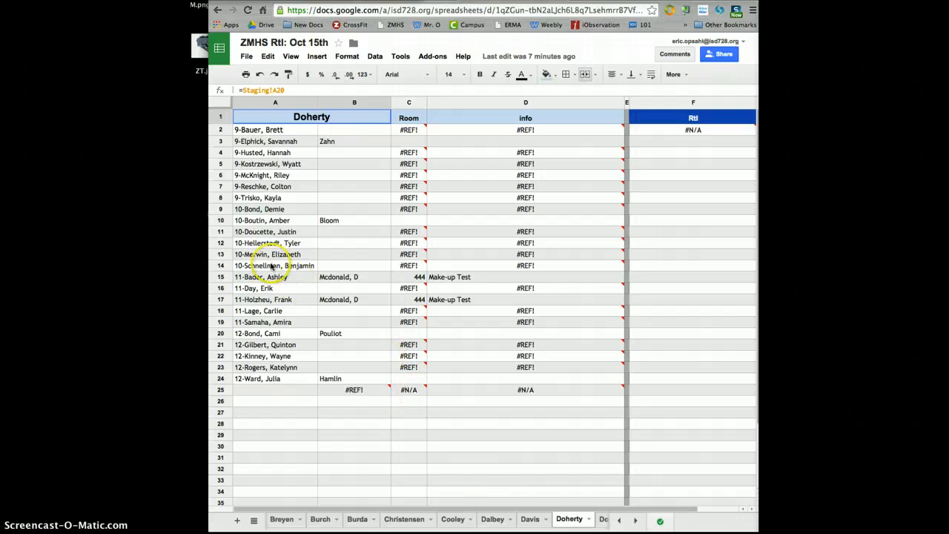
{"action": "mouse_move", "coordinate": [278, 285]}
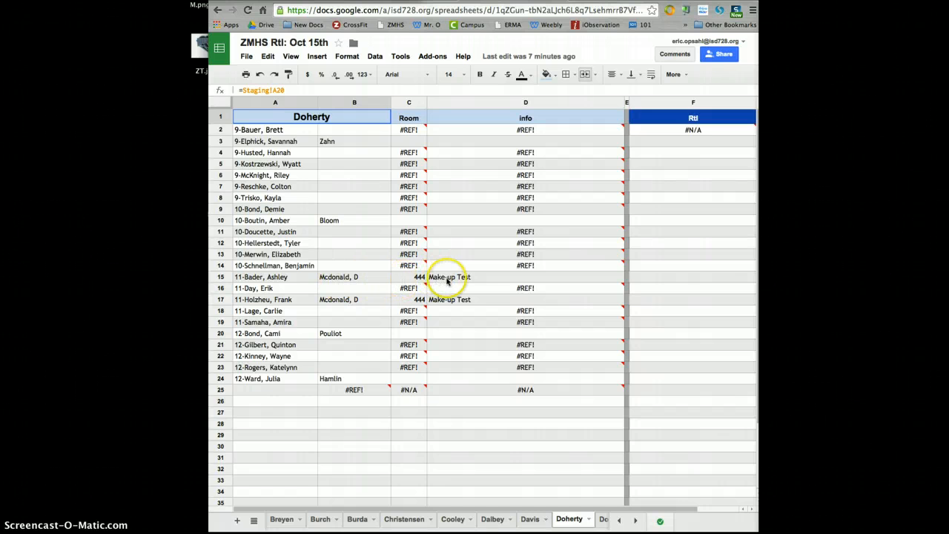
{"action": "mouse_move", "coordinate": [398, 279]}
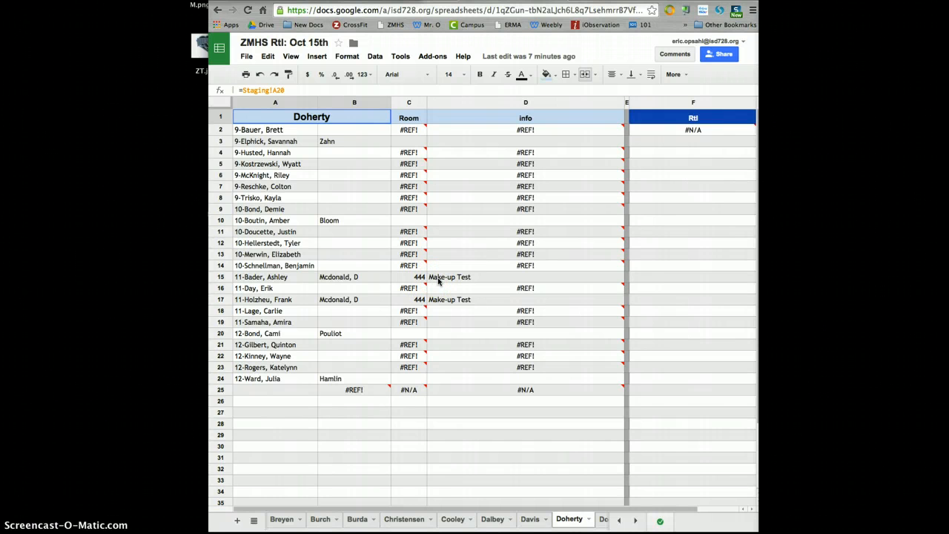
{"action": "mouse_move", "coordinate": [279, 489]}
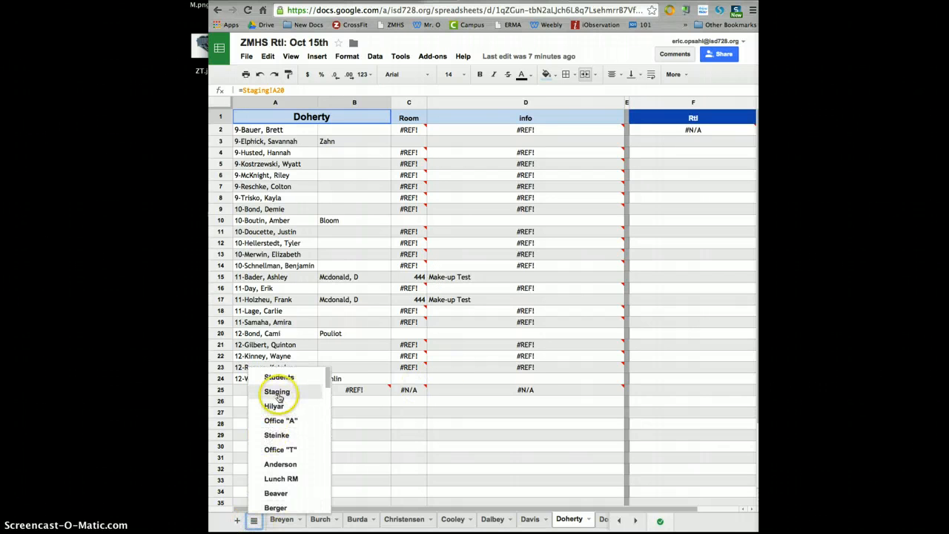
{"action": "left_click", "coordinate": [277, 392]}
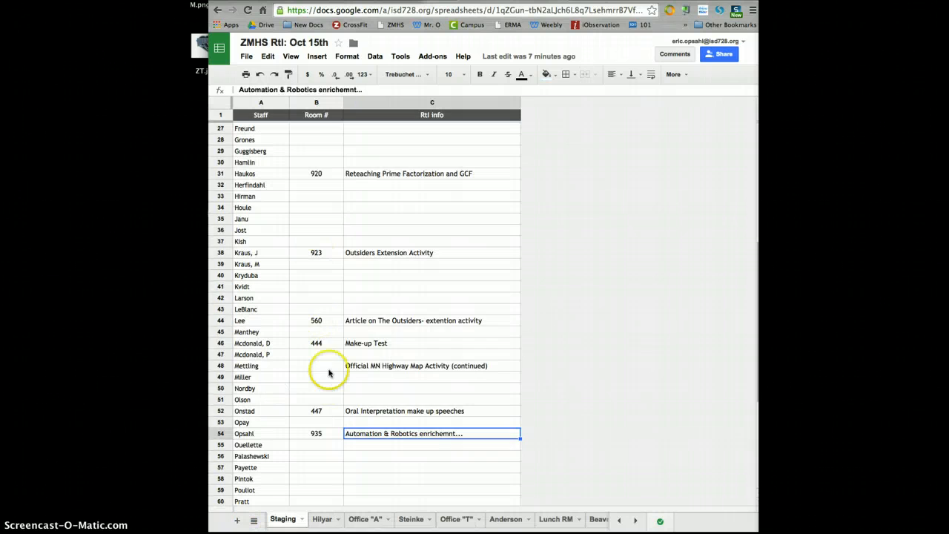
{"action": "scroll", "scroll_direction": "up", "scroll_amount": 3}
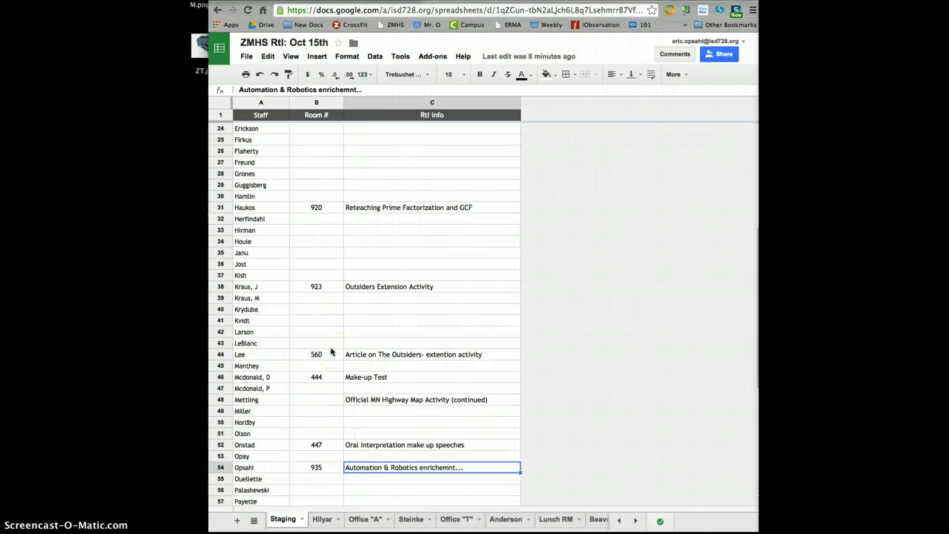
{"action": "mouse_move", "coordinate": [300, 435]}
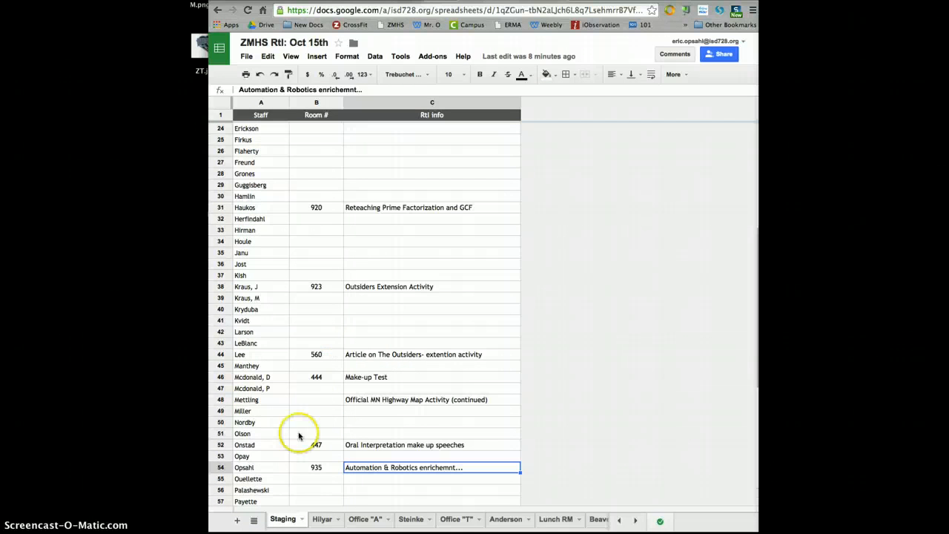
{"action": "left_click", "coordinate": [255, 519]}
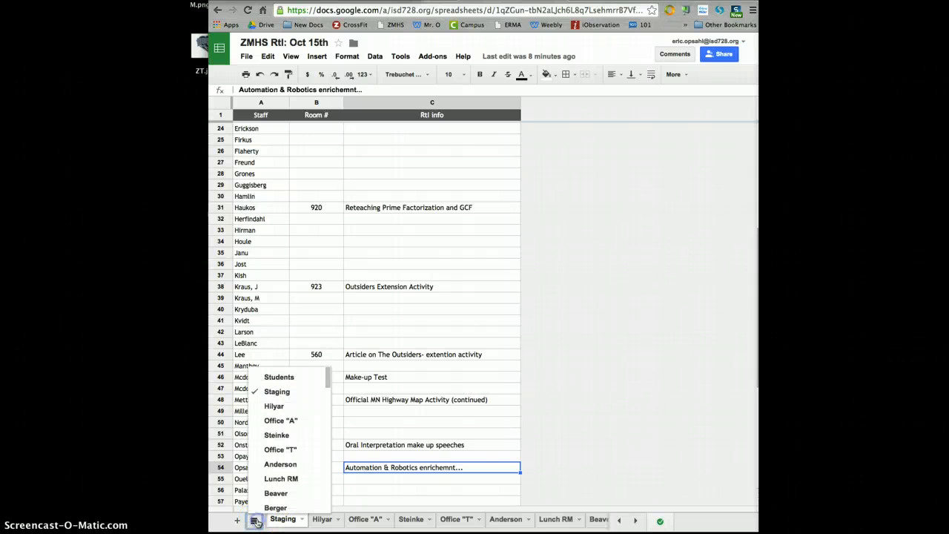
Scroll through the Students sheet's 7th-grade roster and assigned teachers down to R–W names.
{"action": "left_click", "coordinate": [278, 377]}
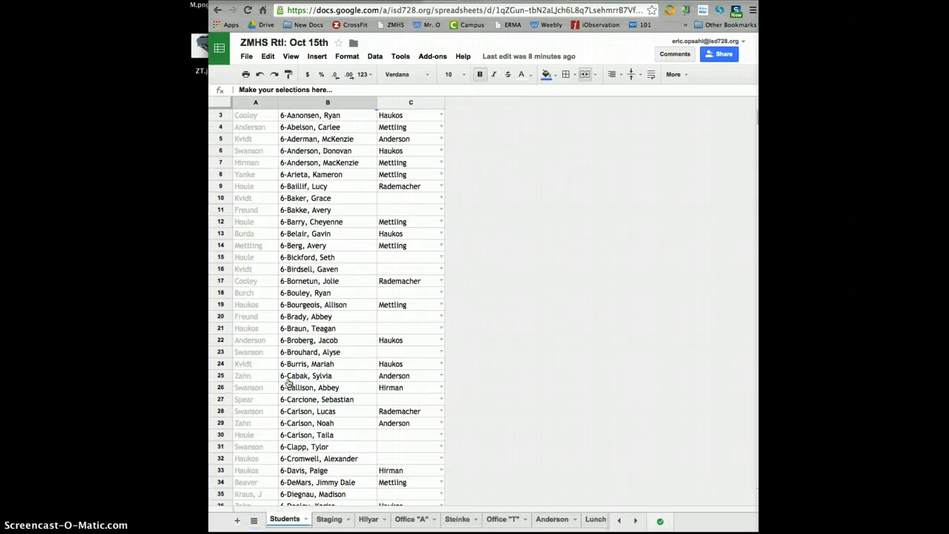
{"action": "scroll", "scroll_direction": "down", "scroll_amount": 3}
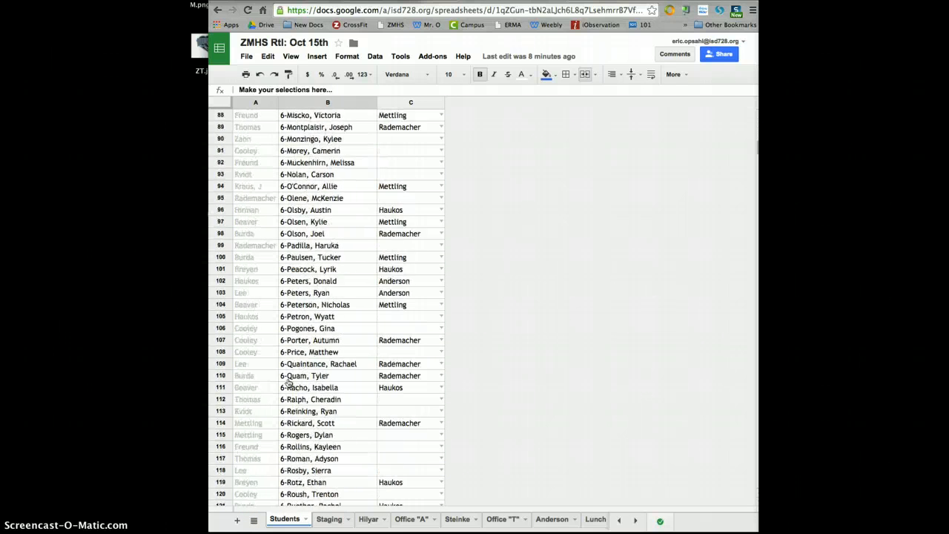
{"action": "scroll", "scroll_direction": "down", "scroll_amount": 3}
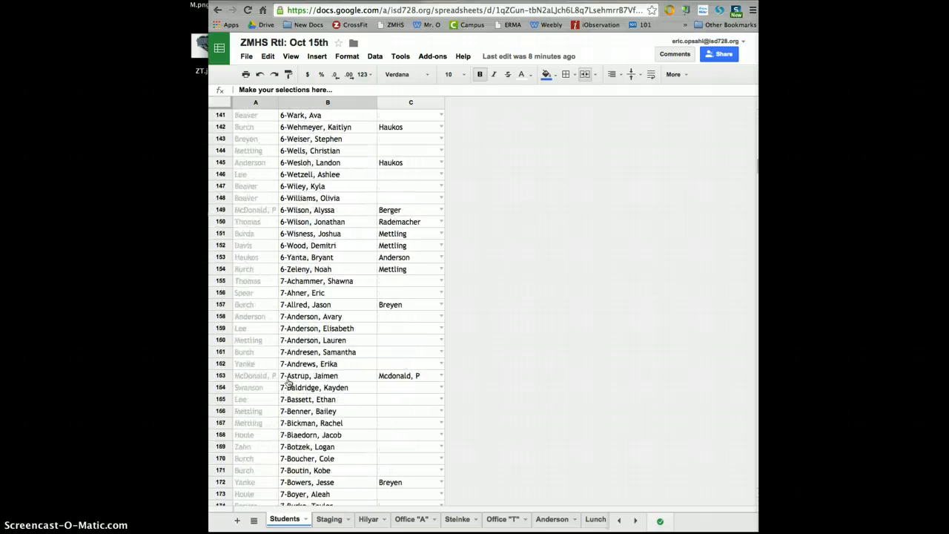
{"action": "scroll", "scroll_direction": "down", "scroll_amount": 3}
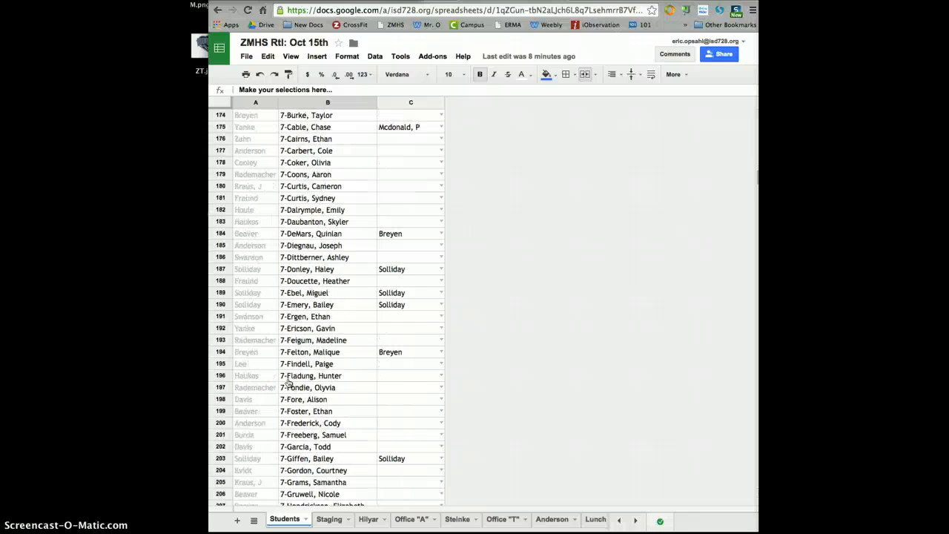
{"action": "scroll", "scroll_direction": "down", "scroll_amount": 3}
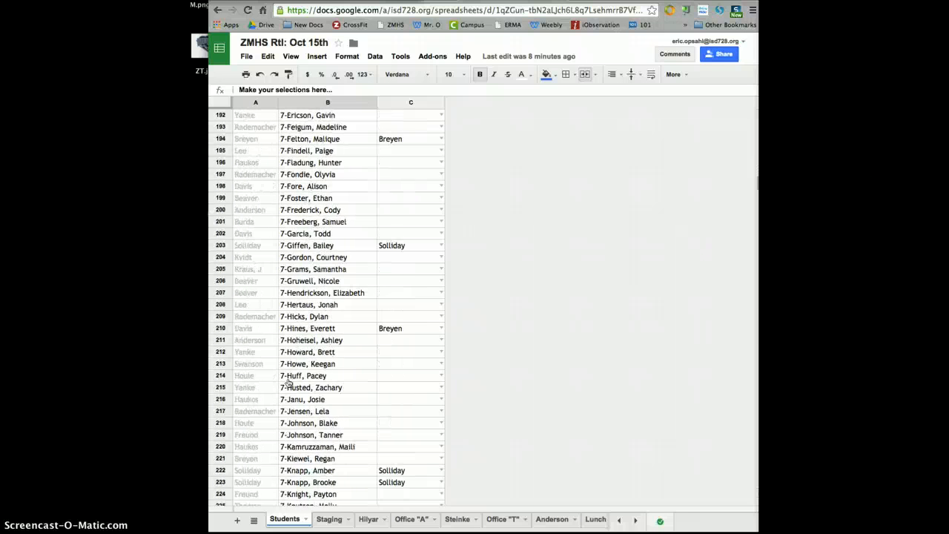
{"action": "scroll", "scroll_direction": "down", "scroll_amount": 3}
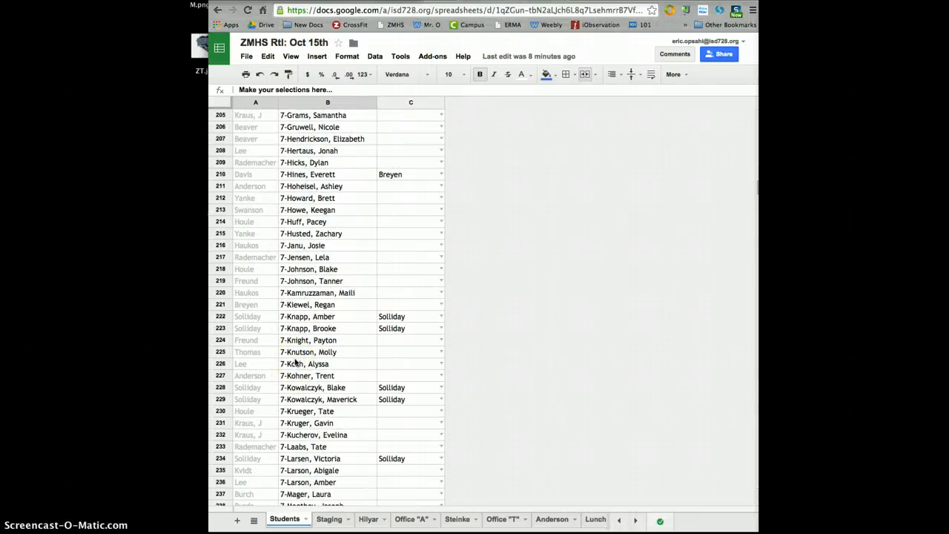
{"action": "scroll", "scroll_direction": "down", "scroll_amount": 3}
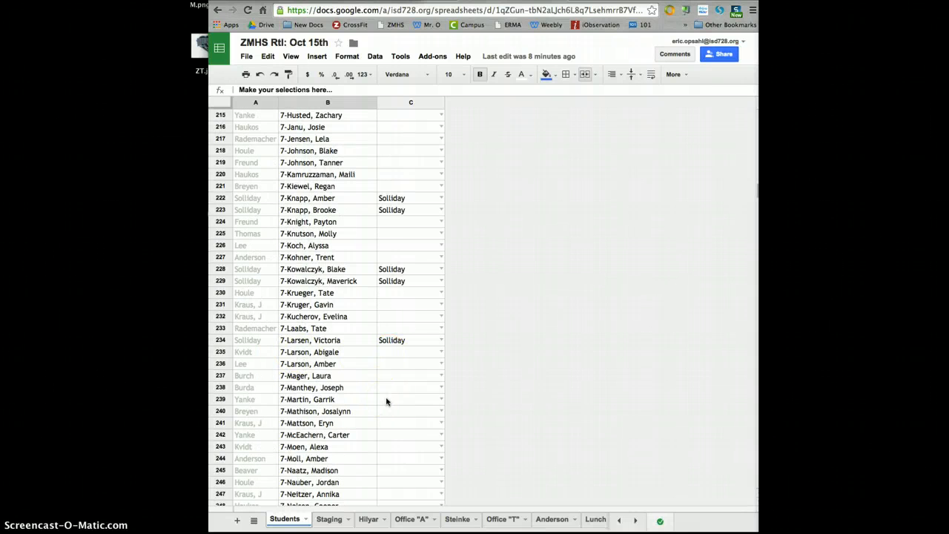
{"action": "mouse_move", "coordinate": [400, 139]}
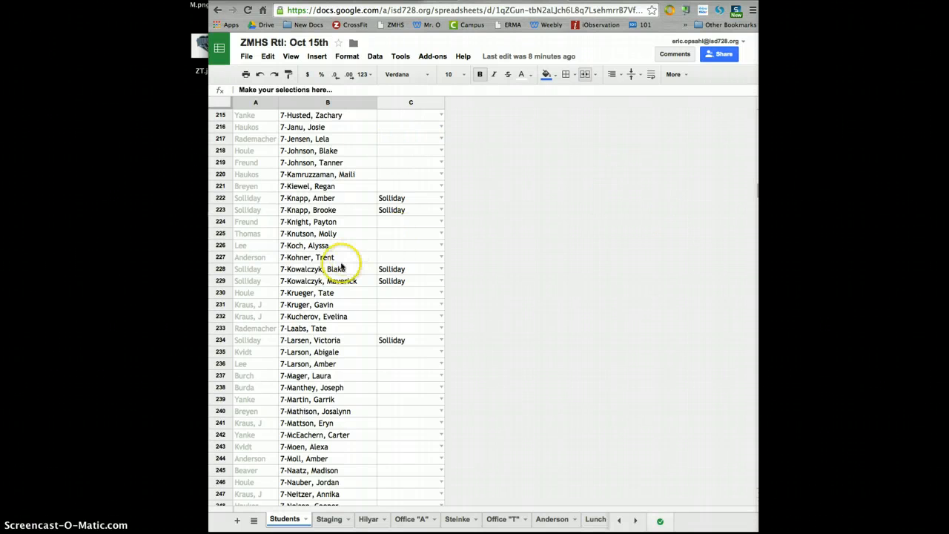
{"action": "mouse_move", "coordinate": [406, 376]}
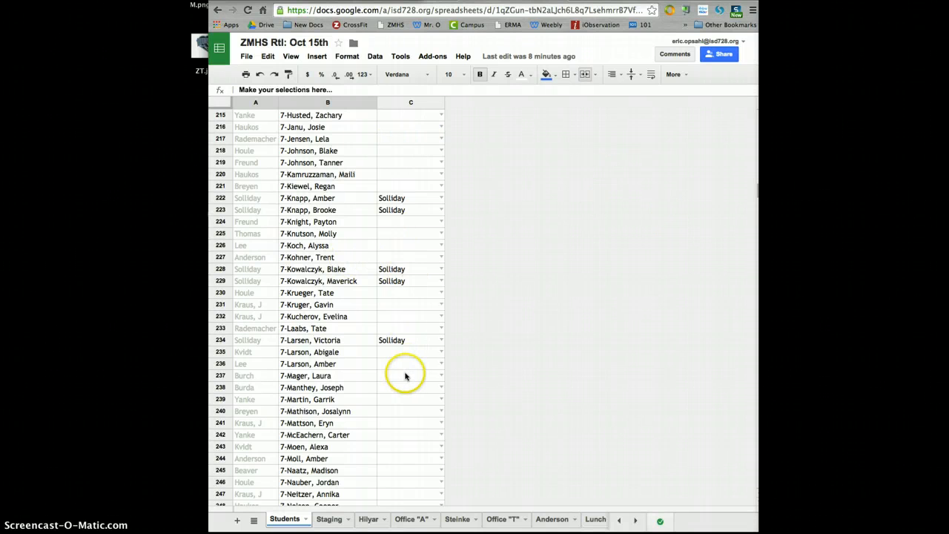
{"action": "scroll", "scroll_direction": "down", "scroll_amount": 3}
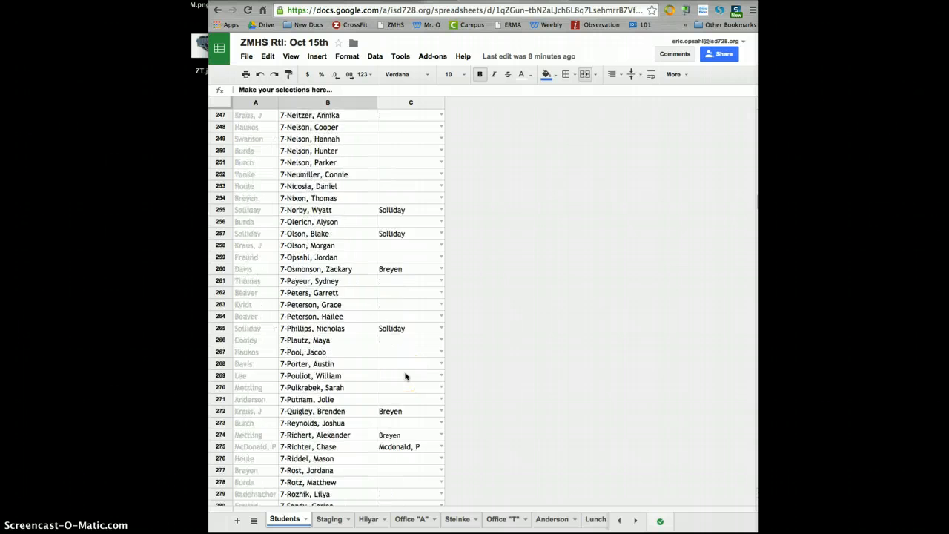
{"action": "scroll", "scroll_direction": "down", "scroll_amount": 3}
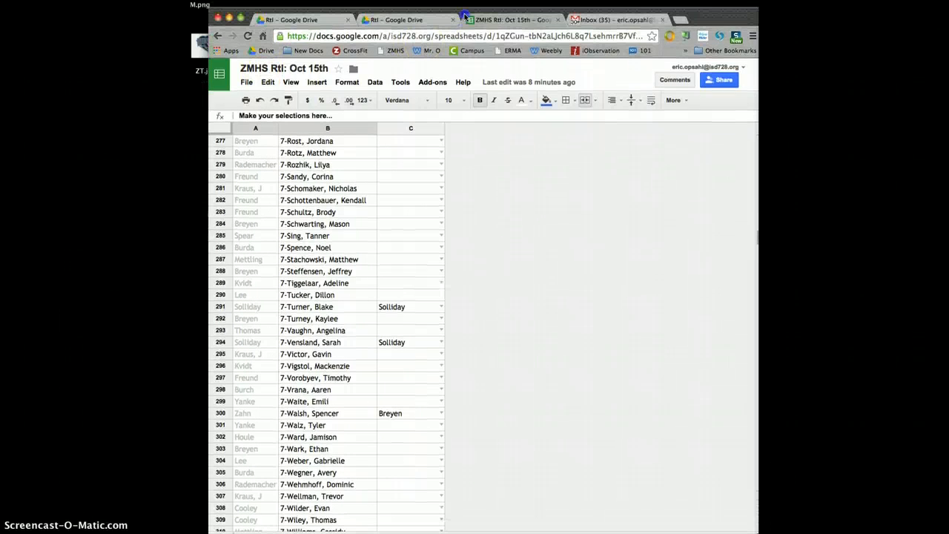
Open revision history from the 'Last edit was 8 minutes ago' link.
{"action": "left_click", "coordinate": [246, 81]}
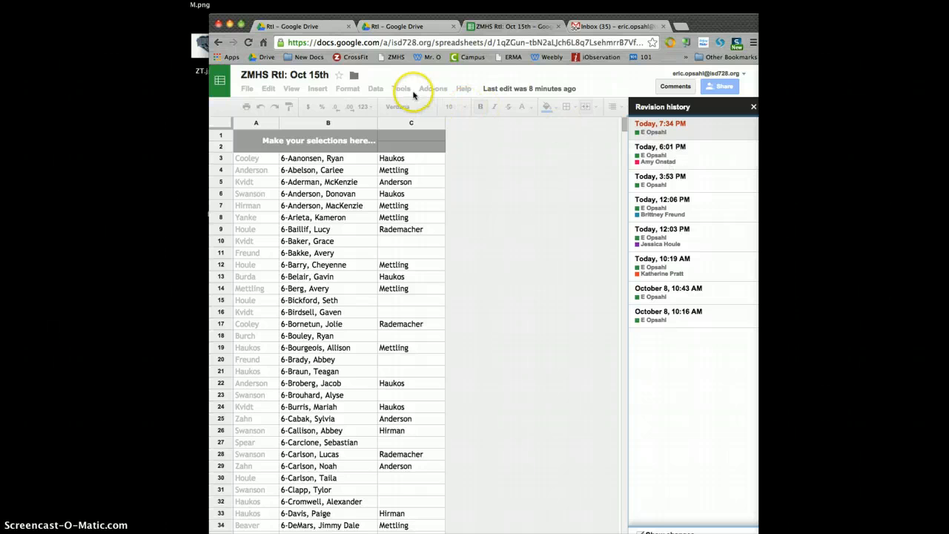
{"action": "mouse_move", "coordinate": [384, 37]}
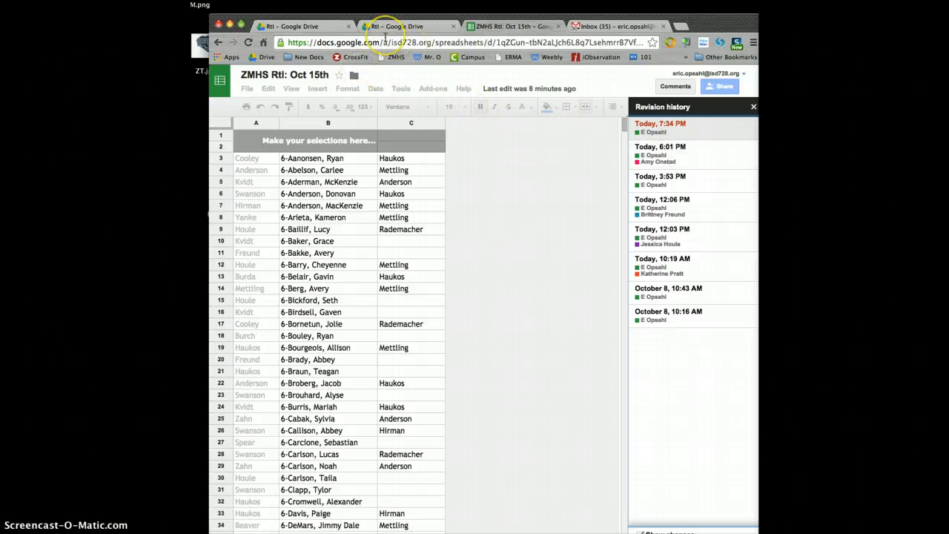